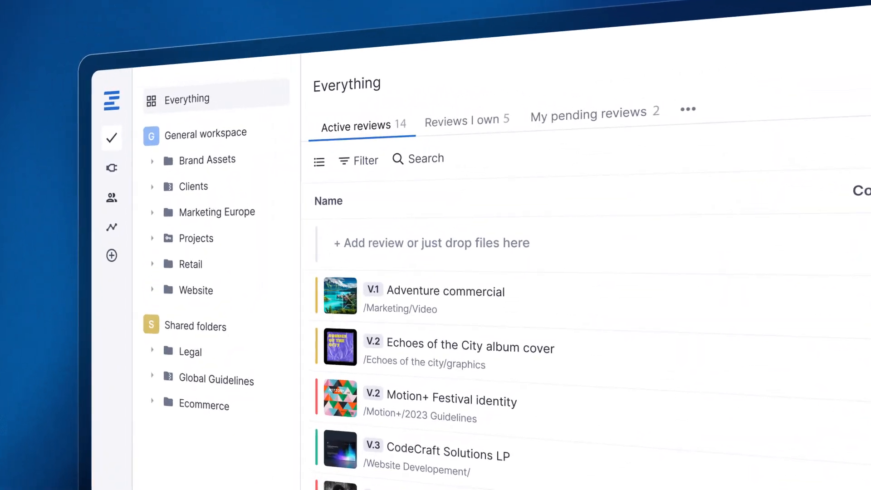
Step: Add an advanced filter on the reviews by choosing the review status field
{"action": "left_click", "coordinate": [358, 161]}
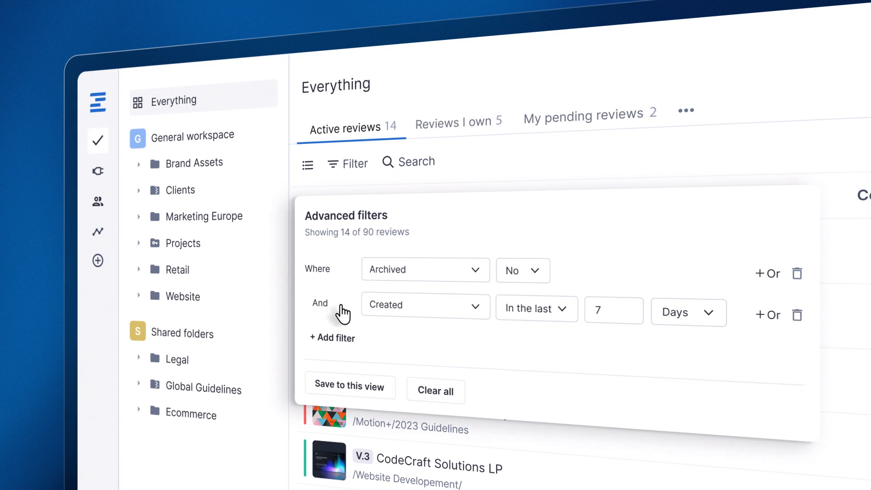
{"action": "left_click", "coordinate": [422, 305]}
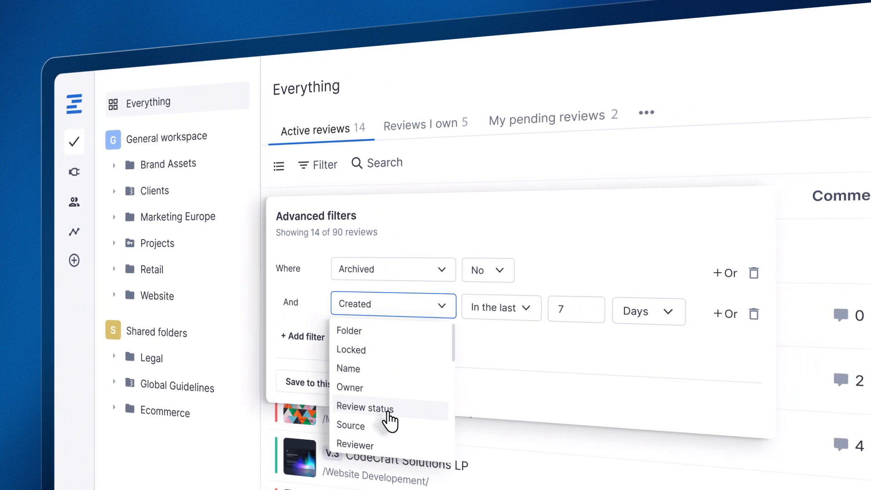
{"action": "left_click", "coordinate": [364, 407]}
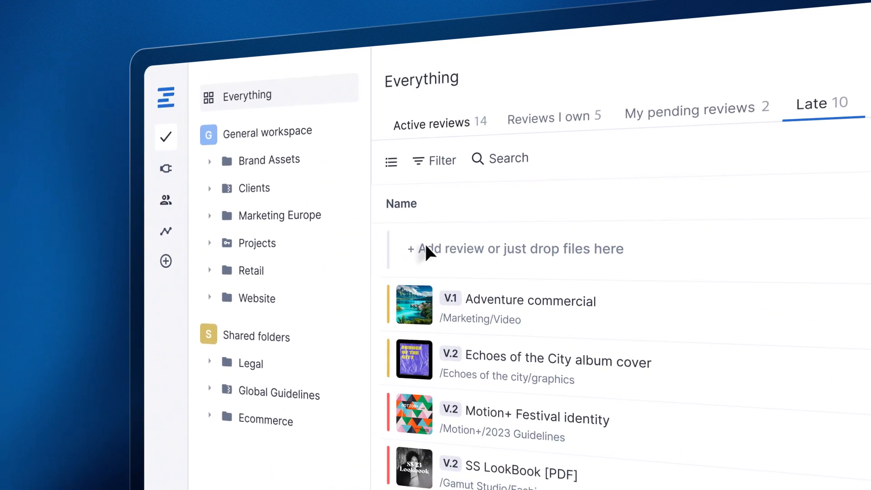
Step: Switch the Late view's reviews to a thumbnail grid and reach the New creation options
{"action": "left_click", "coordinate": [390, 162]}
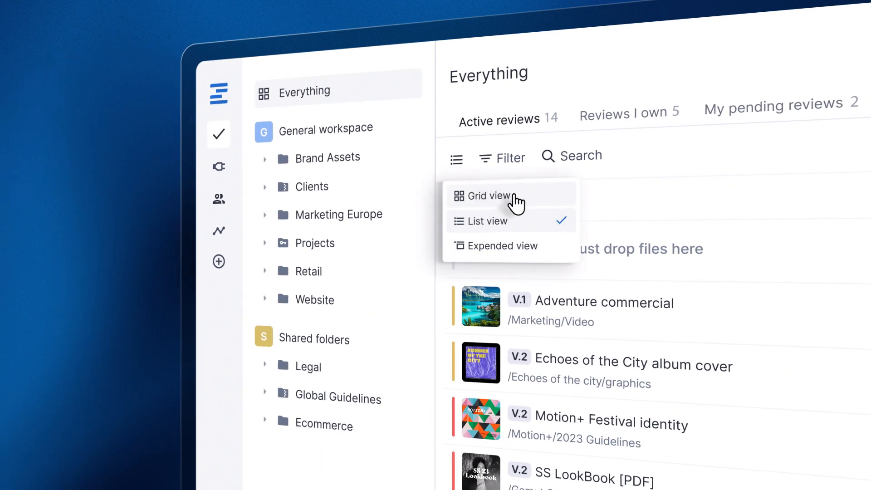
{"action": "left_click", "coordinate": [491, 196]}
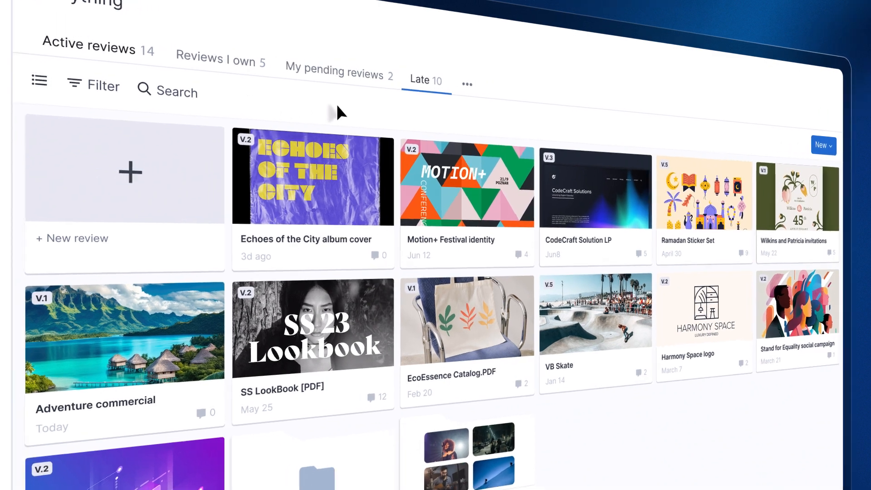
{"action": "left_click", "coordinate": [822, 146]}
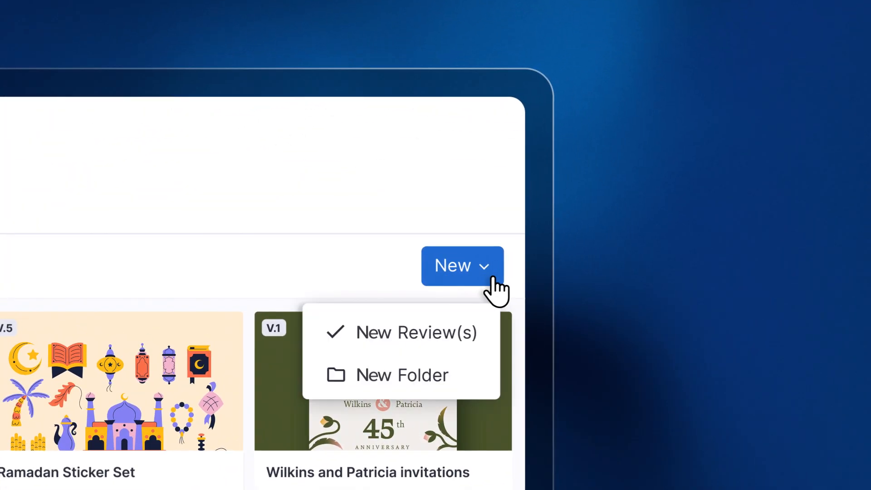
Step: Start a new review and pick a workflow template from the Add workflow template list
{"action": "left_click", "coordinate": [413, 332]}
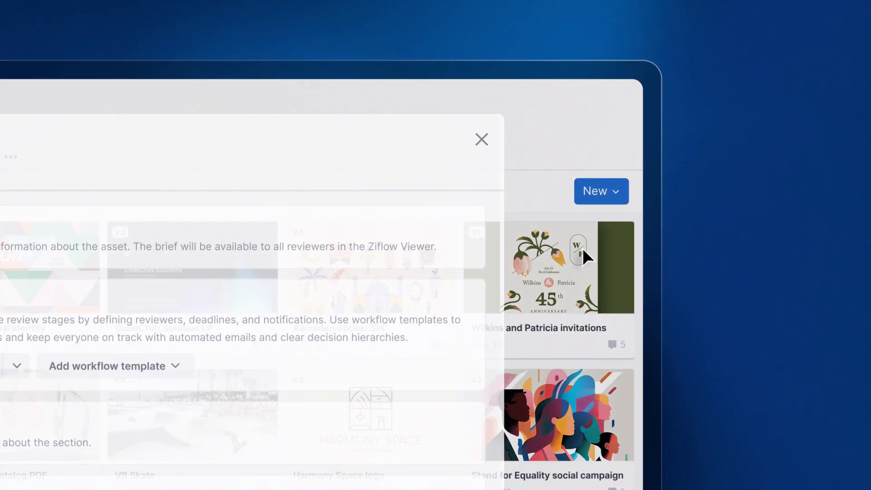
{"action": "left_click", "coordinate": [538, 200]}
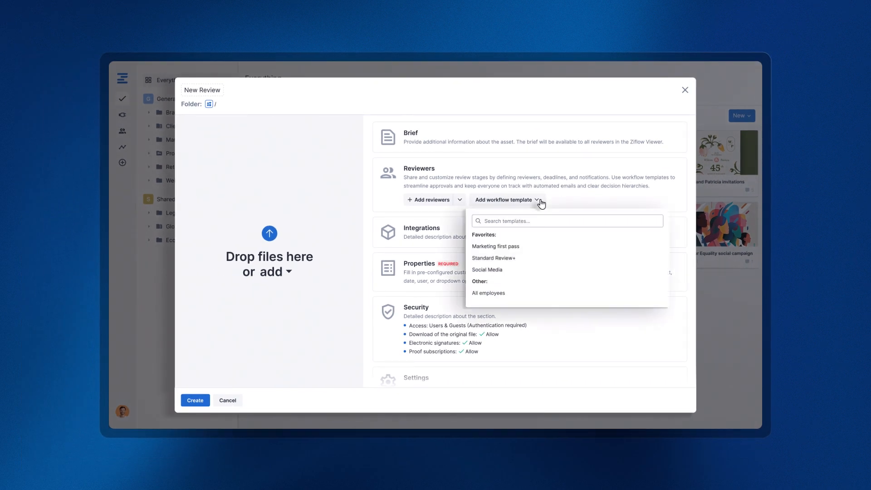
{"action": "left_click", "coordinate": [487, 270]}
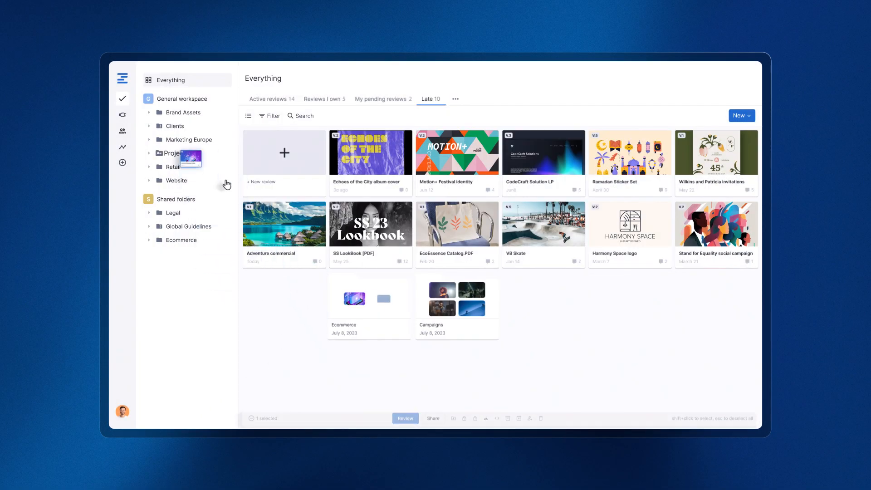
Step: Review the Adventure commercial card's details, stages and Internal Review reviewers in the side panel
{"action": "left_click", "coordinate": [284, 224]}
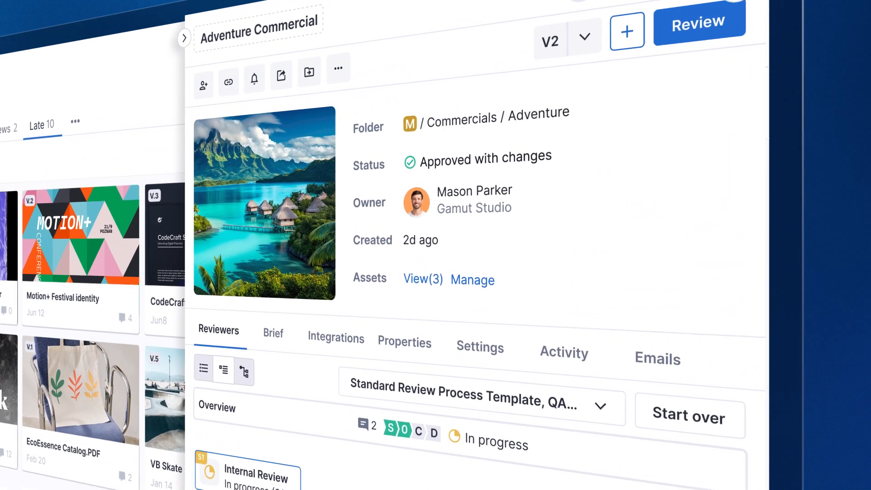
{"action": "scroll", "scroll_direction": "down", "scroll_amount": 3}
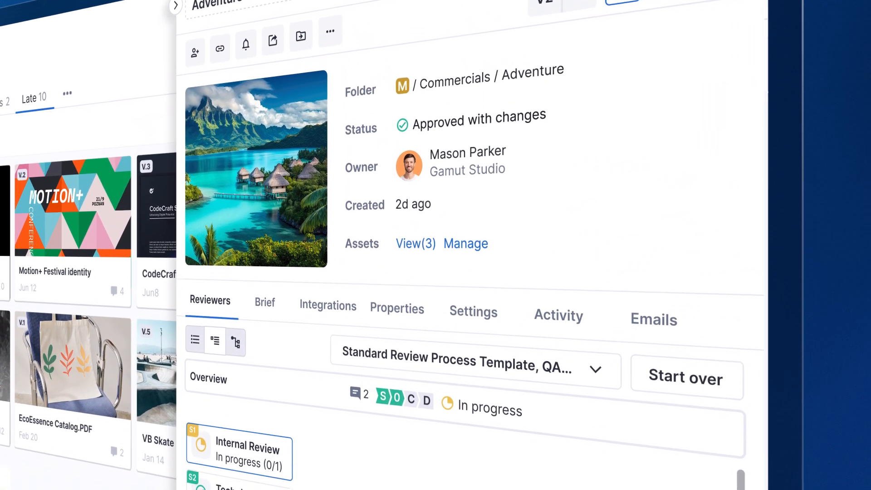
{"action": "scroll", "scroll_direction": "down", "scroll_amount": 3}
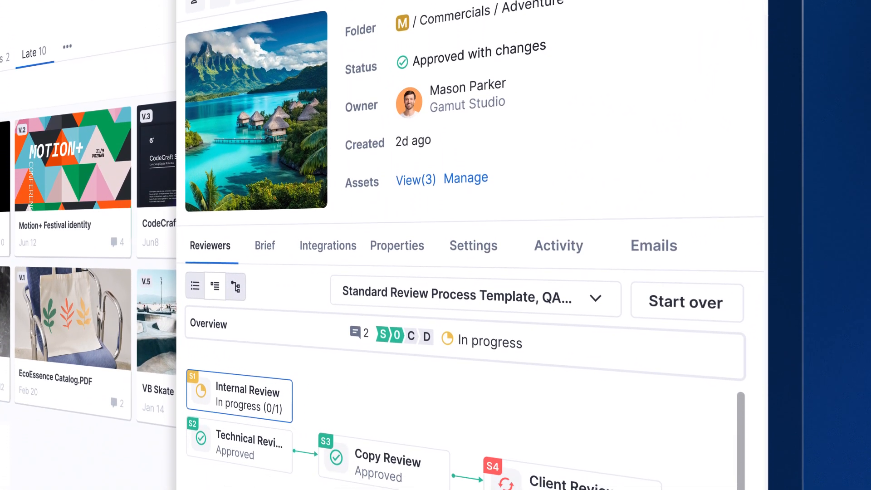
{"action": "scroll", "scroll_direction": "down", "scroll_amount": 3}
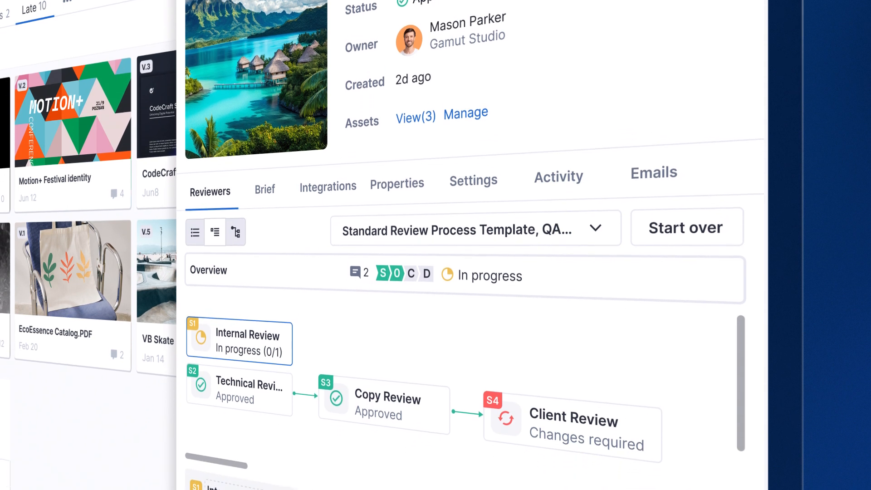
{"action": "scroll", "scroll_direction": "down", "scroll_amount": 3}
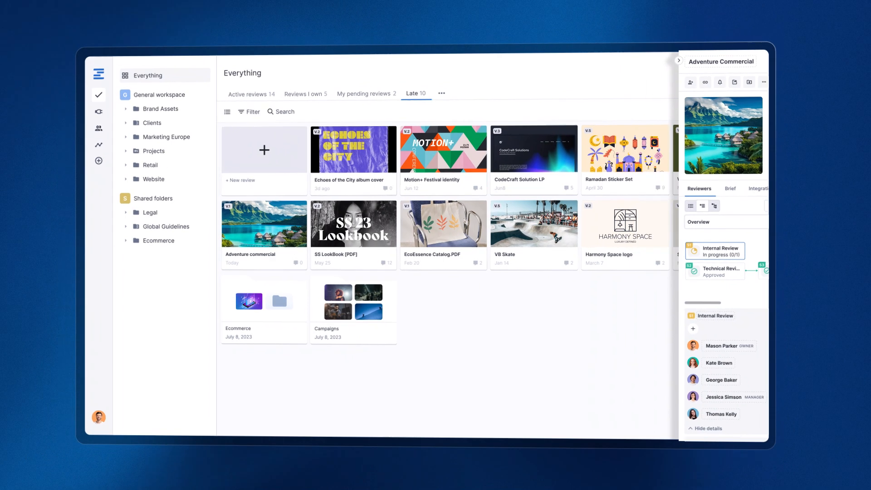
{"action": "left_click", "coordinate": [677, 60]}
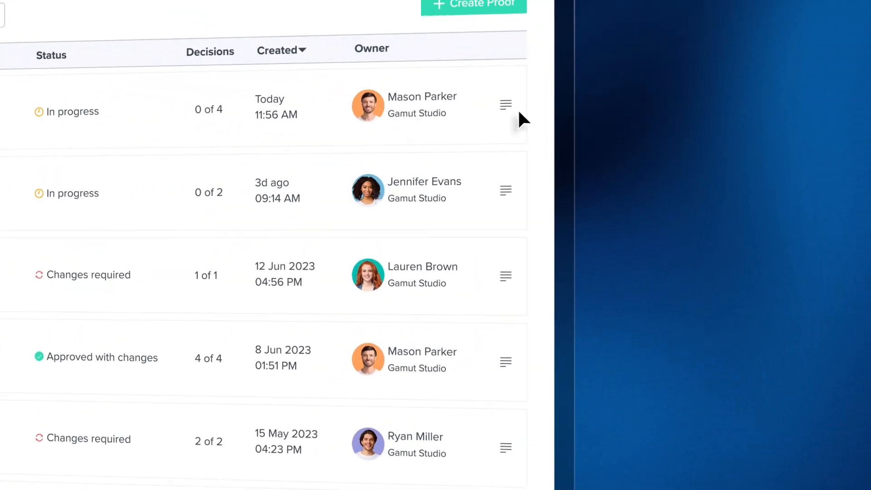
Step: Switch the account from the classic proofs list to Ziflow 2.0 via the profile menu
{"action": "left_click", "coordinate": [518, 84]}
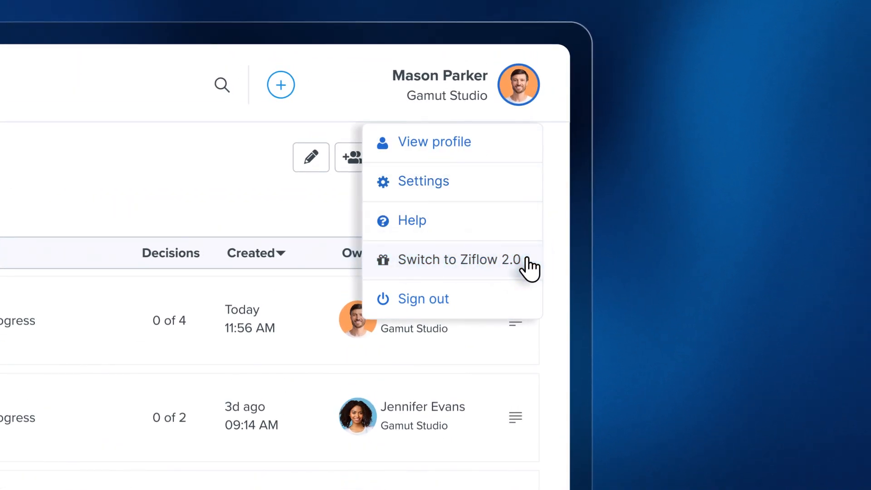
{"action": "left_click", "coordinate": [462, 260]}
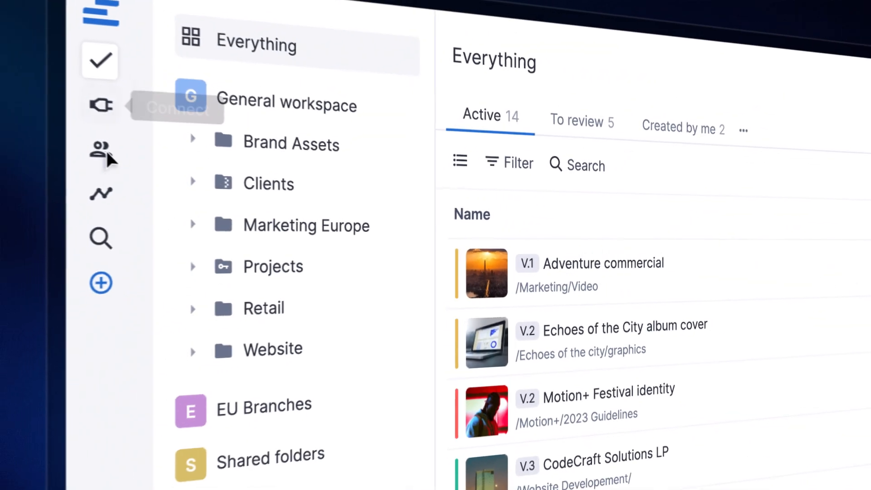
Step: Show the Connect area's Applications page listing Asana and Netsuite integrations
{"action": "left_click", "coordinate": [101, 106]}
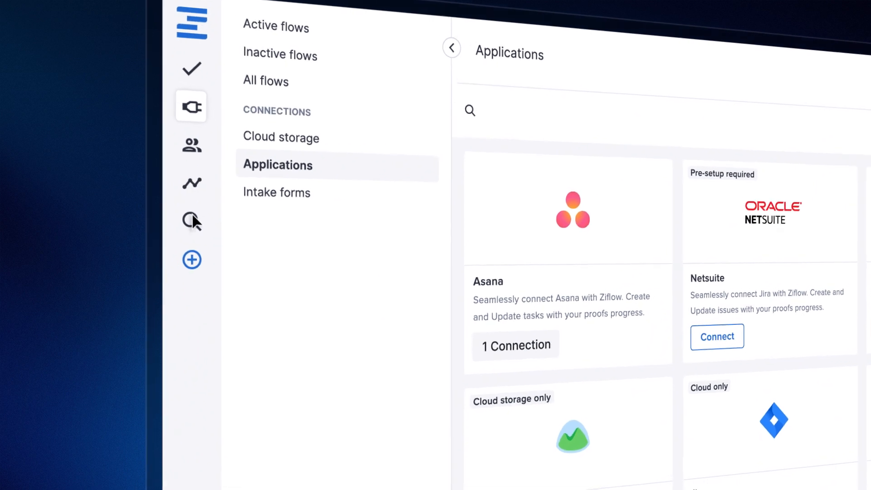
{"action": "left_click", "coordinate": [192, 261]}
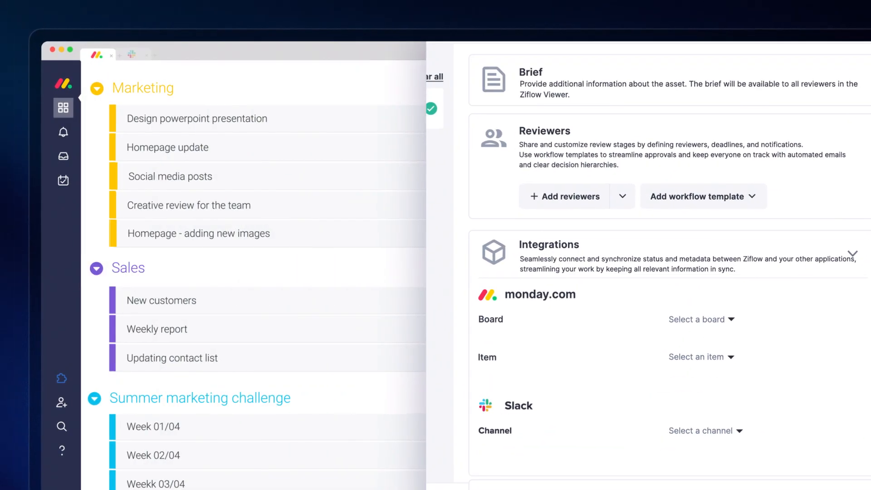
Step: Link the proof's monday.com integration to the Marketing board and its Marketing item
{"action": "left_click", "coordinate": [701, 318]}
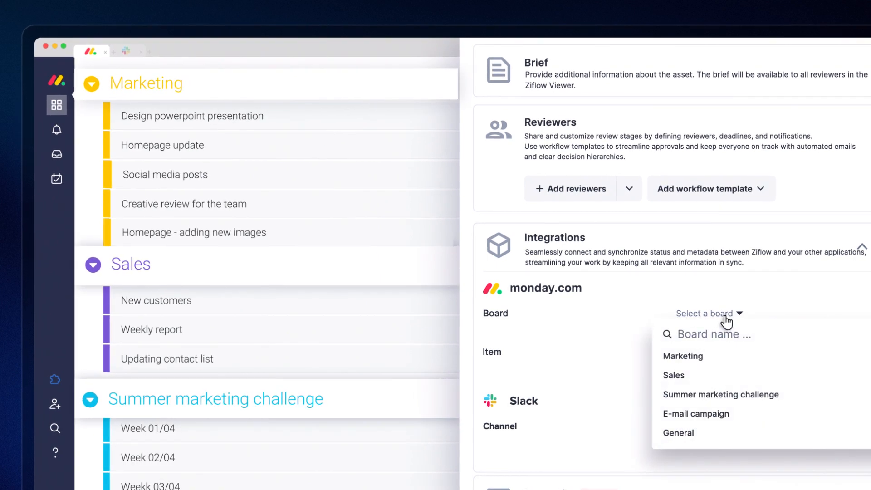
{"action": "left_click", "coordinate": [682, 355]}
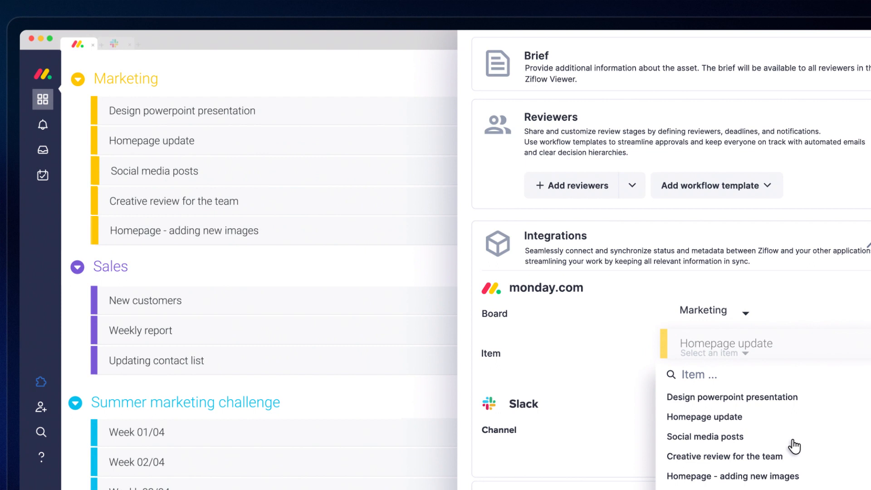
{"action": "left_click", "coordinate": [704, 416]}
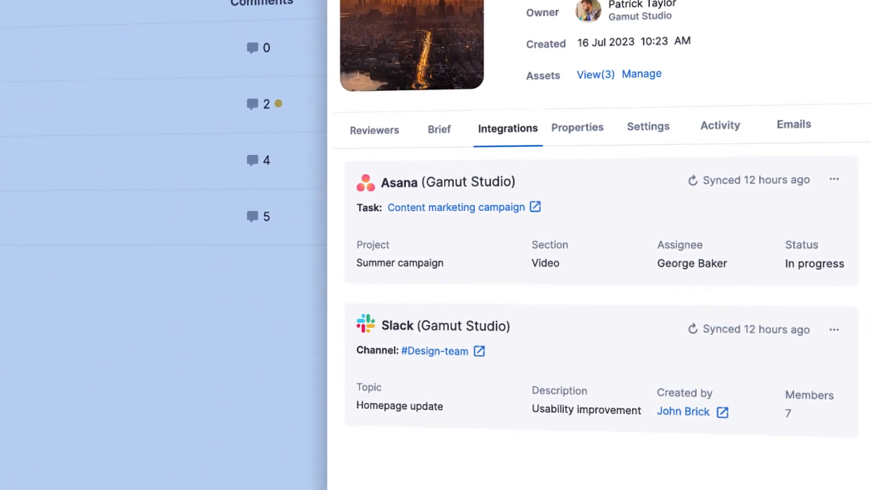
{"action": "mouse_move", "coordinate": [428, 217]}
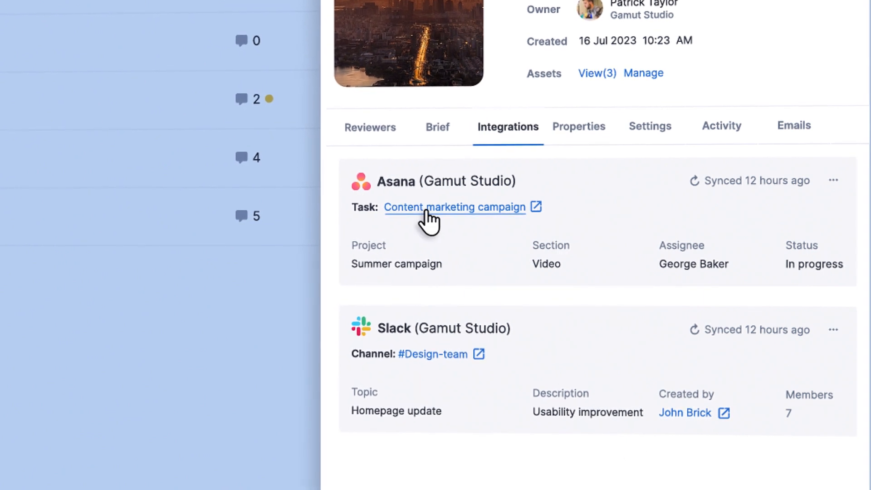
Step: Follow the Asana card's Content marketing campaign task link
{"action": "left_click", "coordinate": [454, 207]}
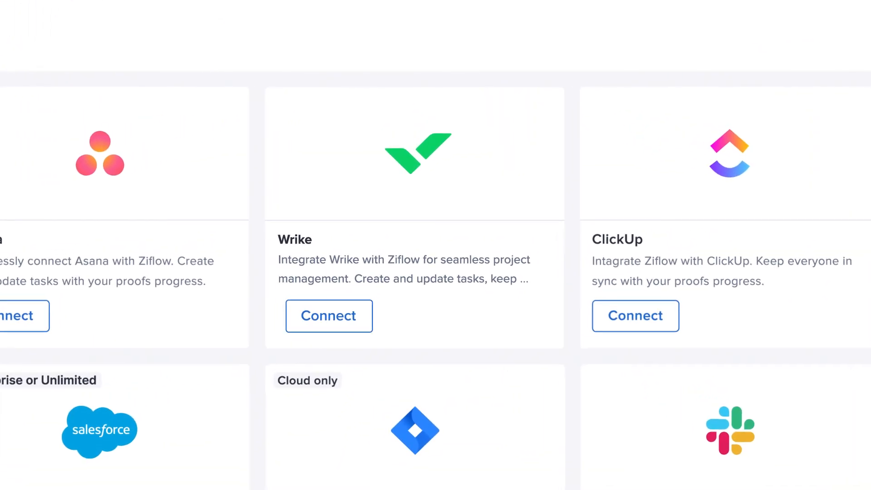
Step: Start connecting Wrike from the integrations catalogue
{"action": "scroll", "scroll_direction": "down", "scroll_amount": 3}
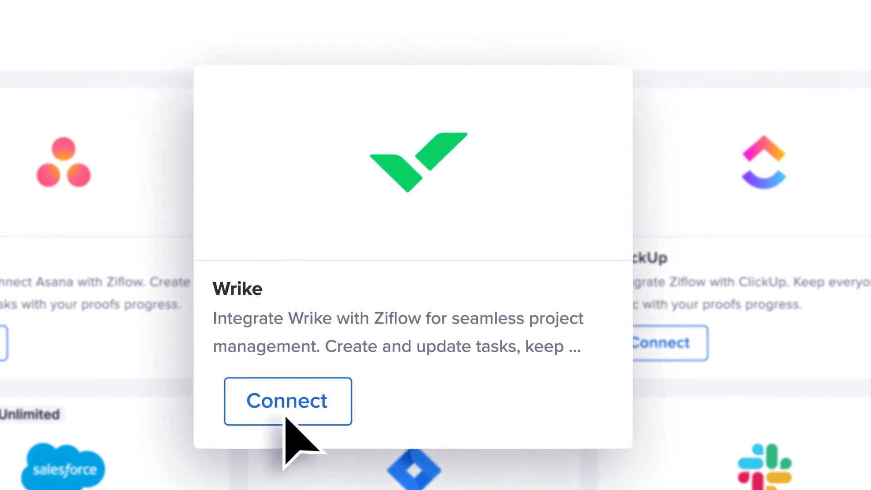
{"action": "left_click", "coordinate": [288, 400]}
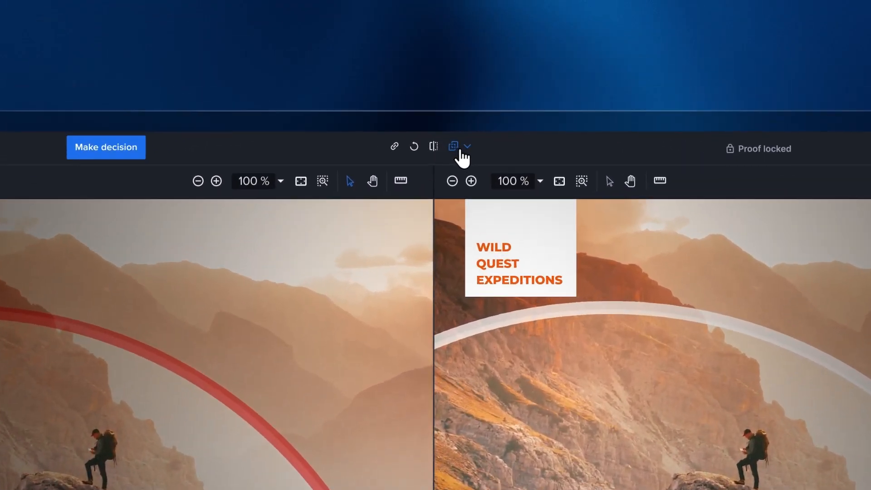
Step: Turn on Blink differences in auto compare and show the proof's comment list
{"action": "left_click", "coordinate": [467, 146]}
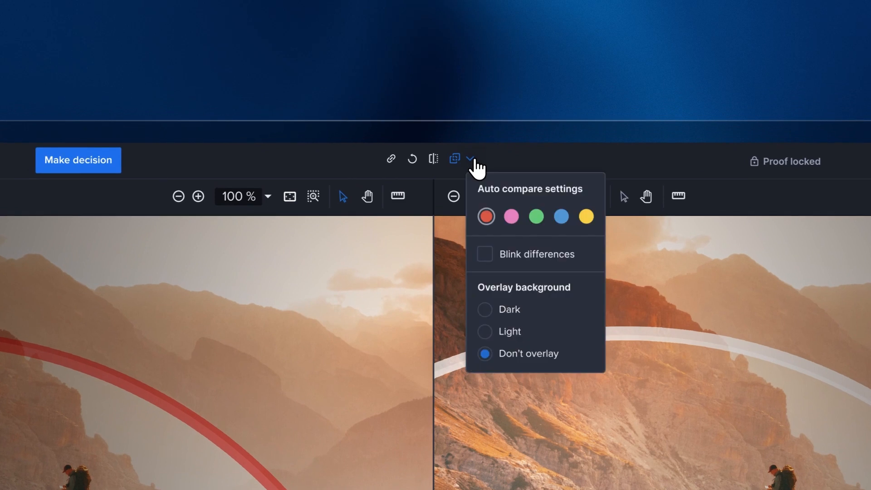
{"action": "left_click", "coordinate": [484, 254]}
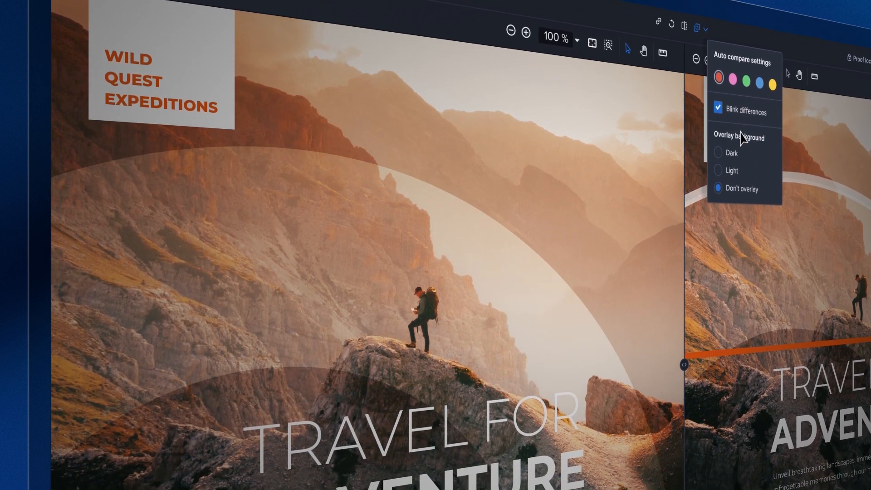
{"action": "left_click", "coordinate": [719, 154]}
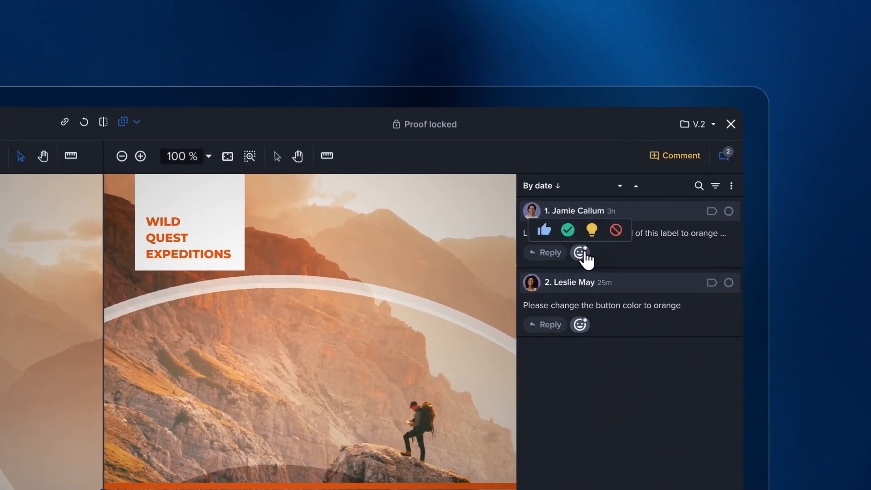
{"action": "left_click", "coordinate": [543, 230]}
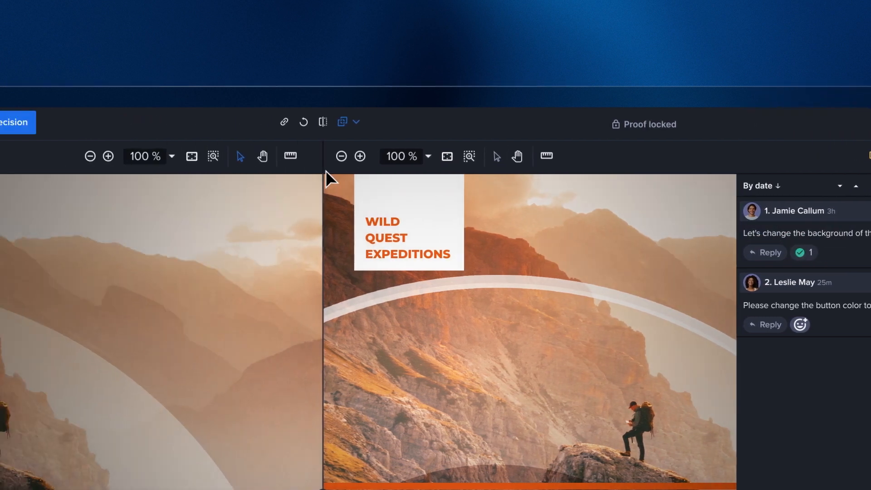
{"action": "left_click", "coordinate": [437, 122]}
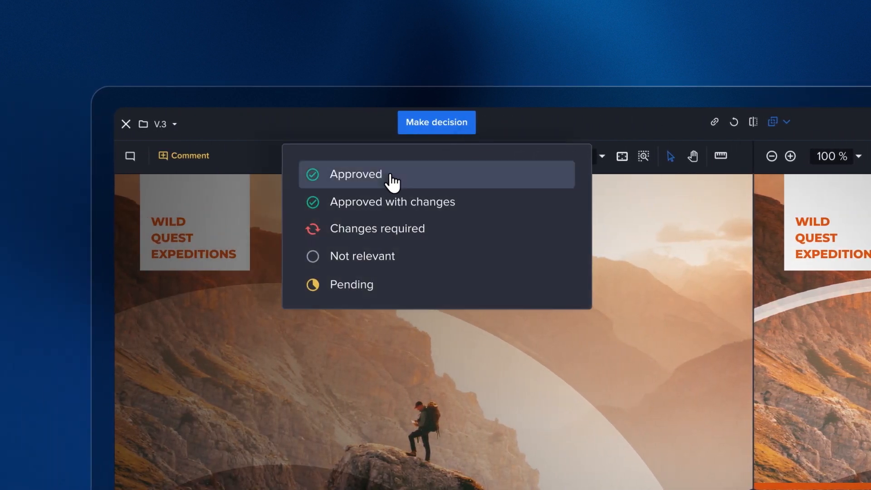
{"action": "left_click", "coordinate": [355, 174]}
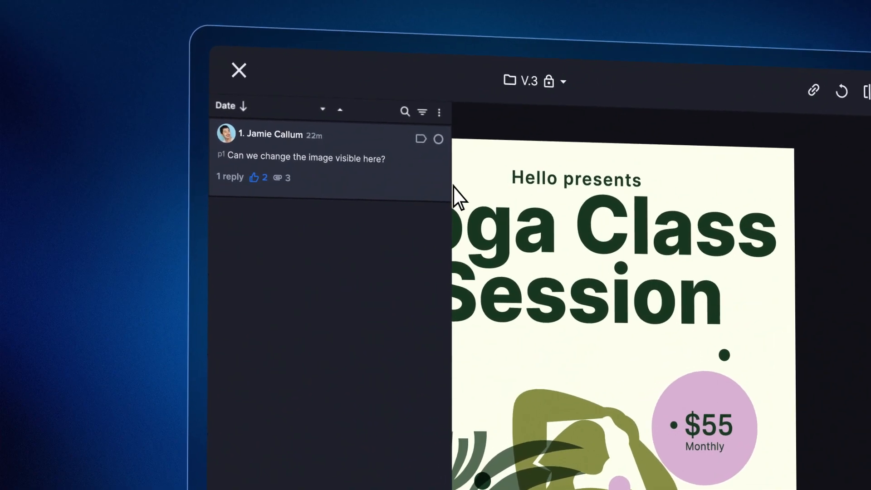
Step: Focus the comments panel beside version 3 of the Yoga Class Session proof
{"action": "left_click", "coordinate": [470, 178]}
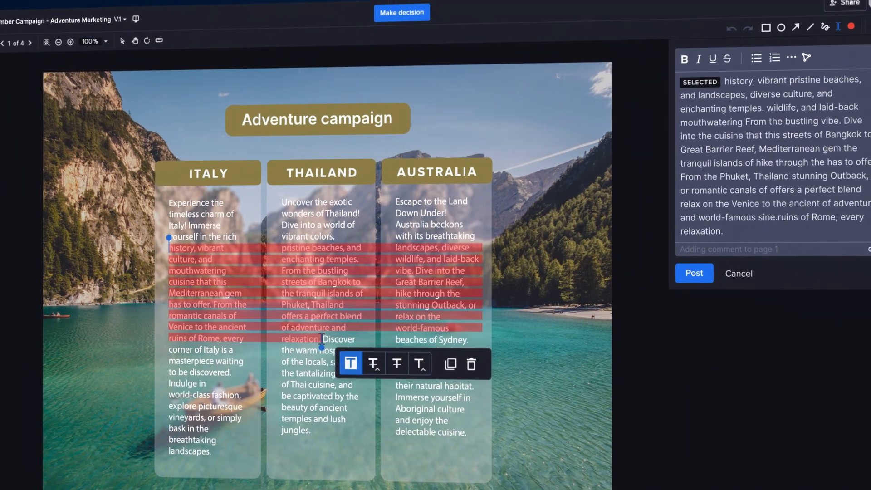
Step: Quote the selected column text in a new comment and begin an @ mention
{"action": "key", "text": "shift"}
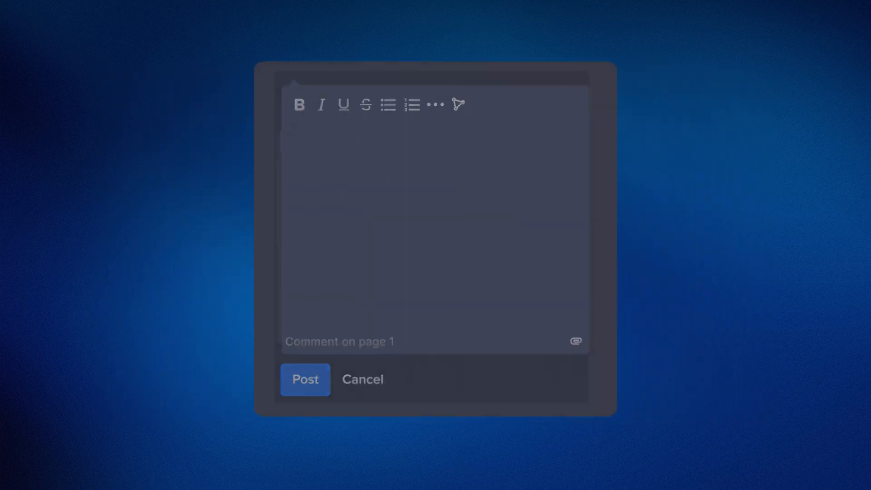
{"action": "type", "text": "@"}
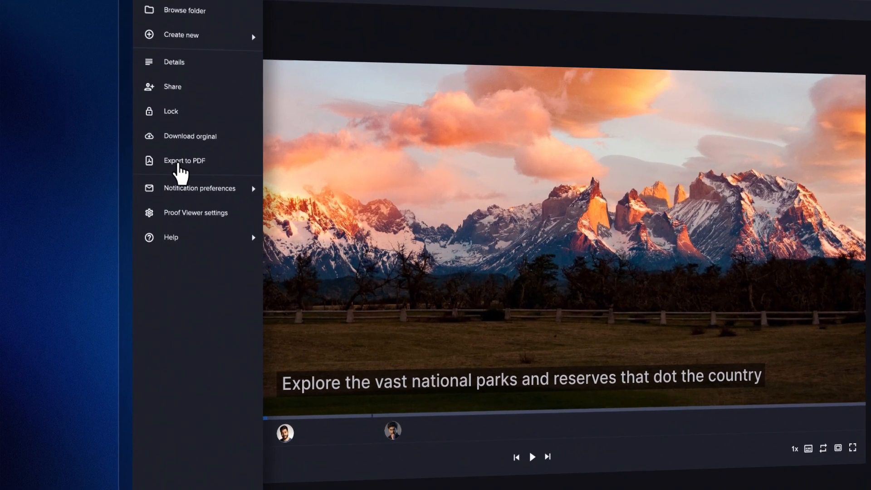
Step: Export this version's comments to PDF with small markup thumbnails and review the result
{"action": "left_click", "coordinate": [184, 161]}
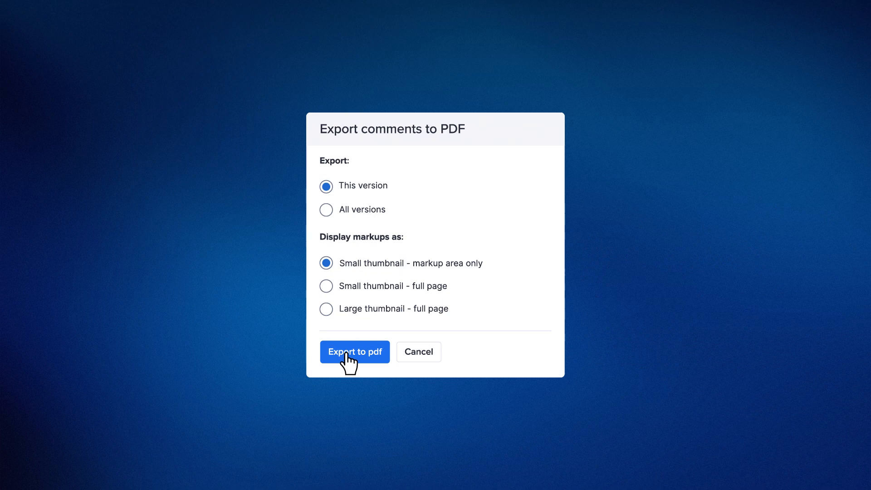
{"action": "left_click", "coordinate": [355, 352]}
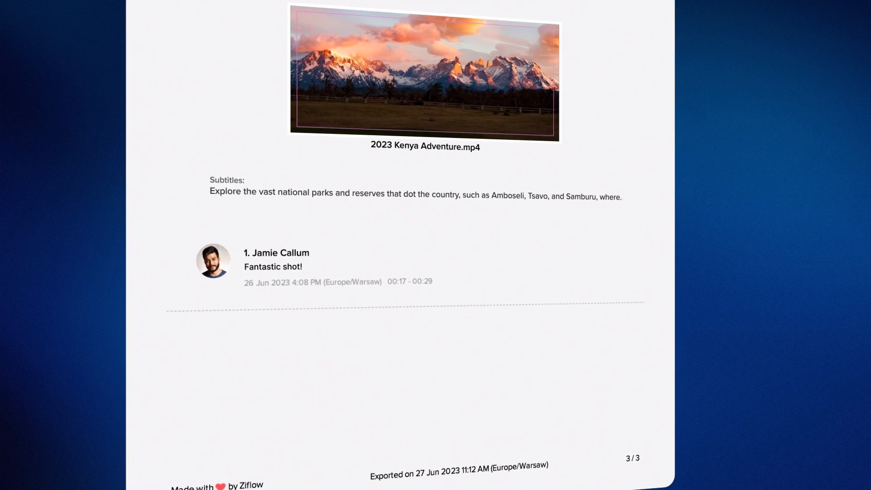
{"action": "scroll", "scroll_direction": "down", "scroll_amount": 3}
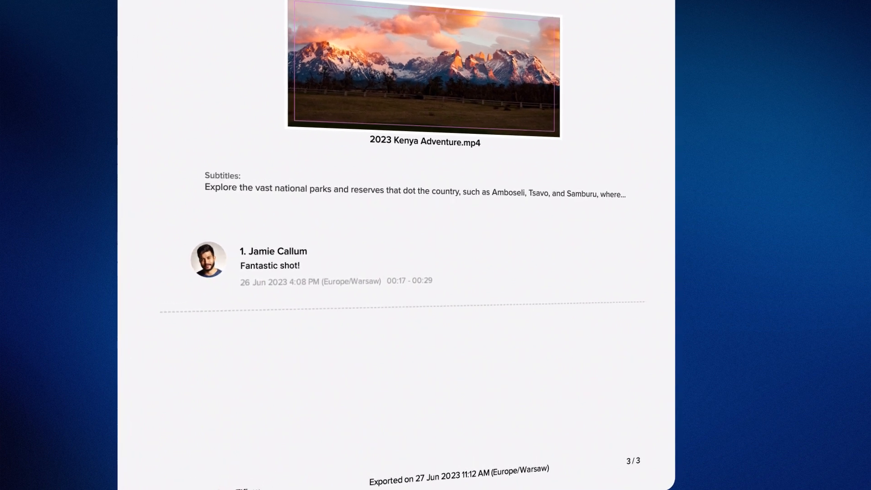